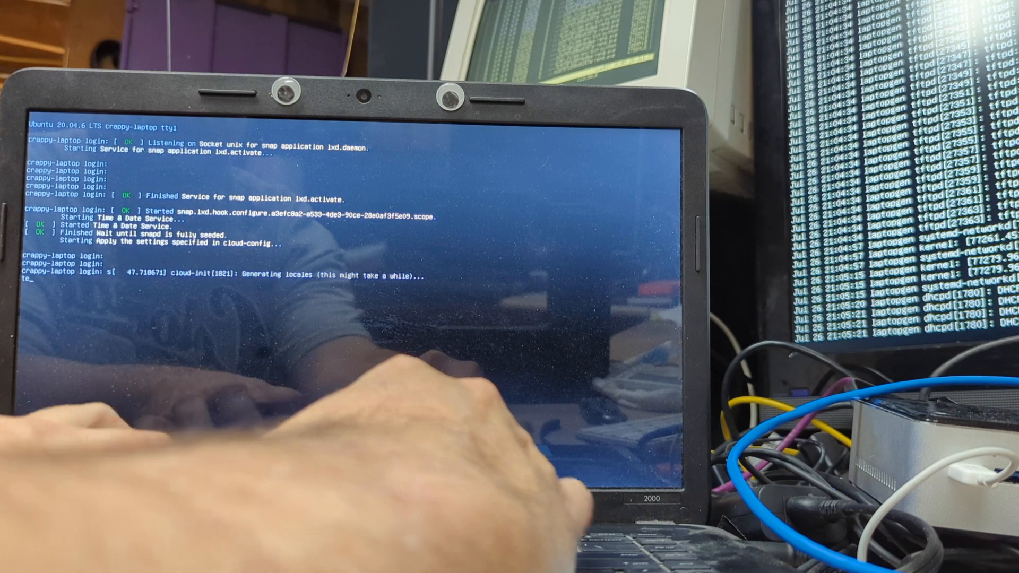
text(steve)
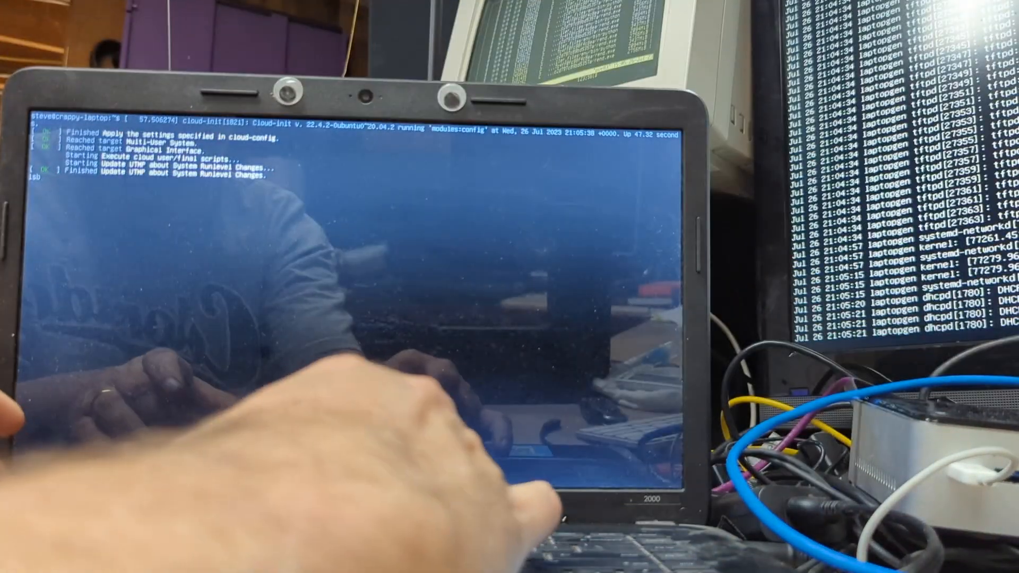
text(lsblk)
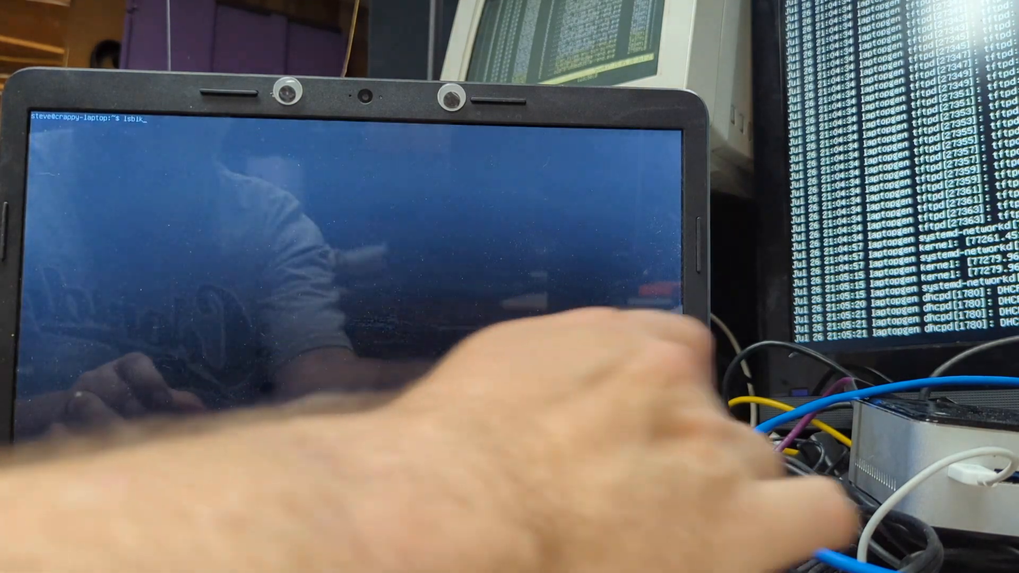